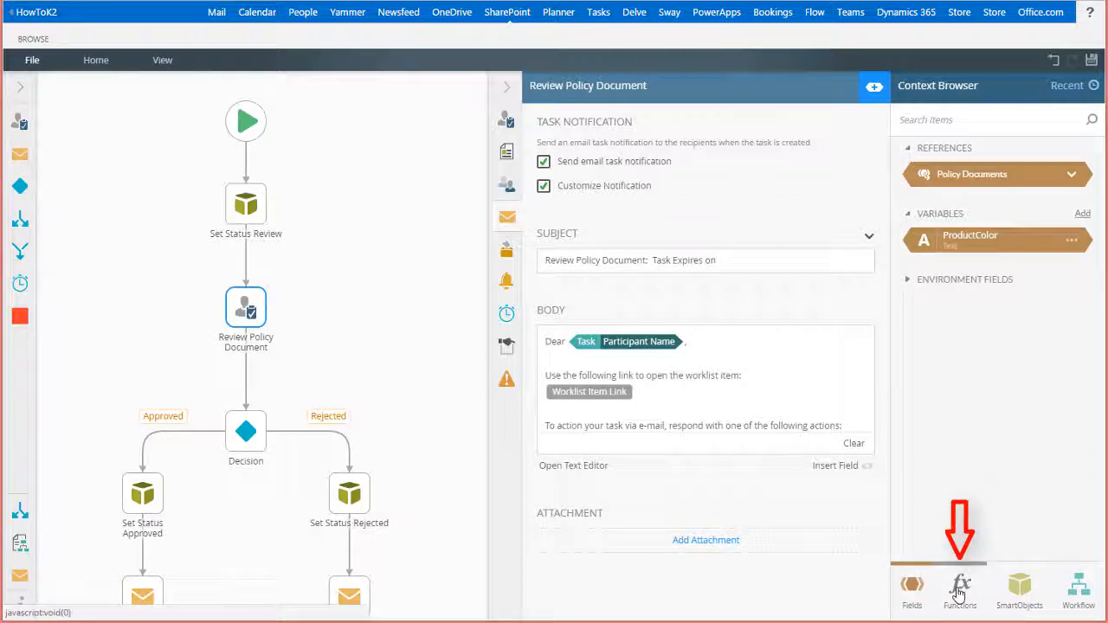
# - Browse the Text functions in the Context Browser down to To Upper for the subject
pyautogui.click(963, 583)
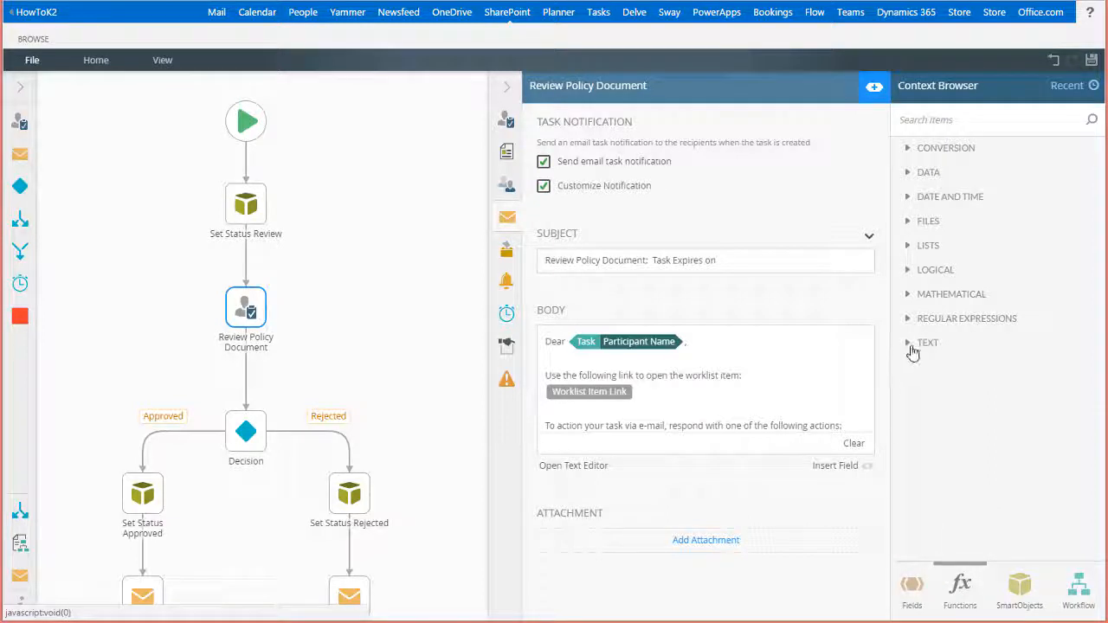
pyautogui.click(909, 343)
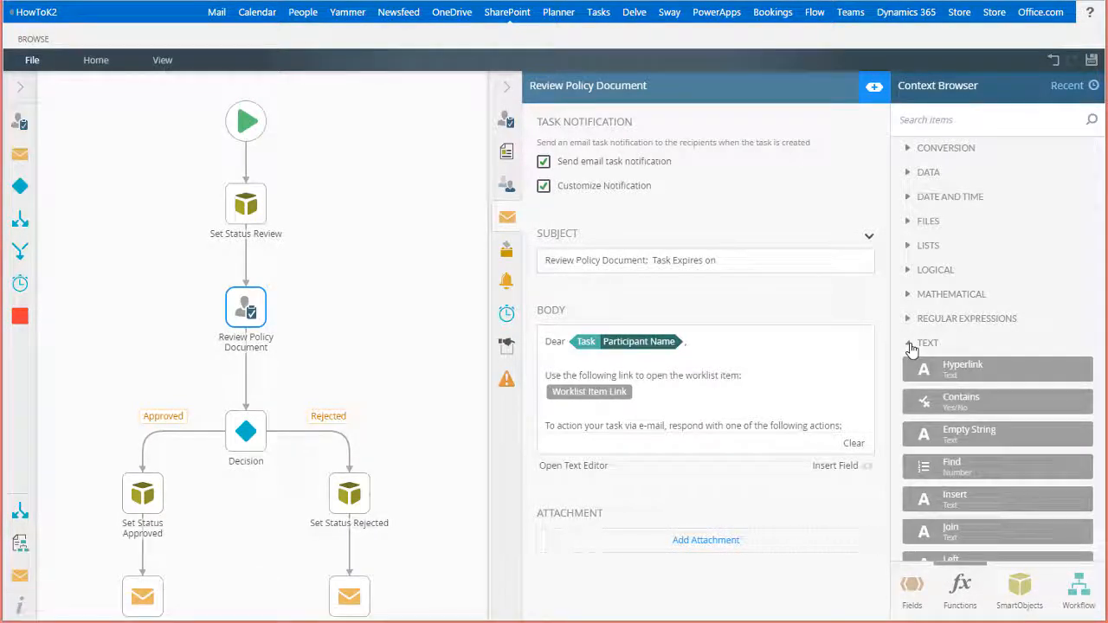
pyautogui.scroll(-3)
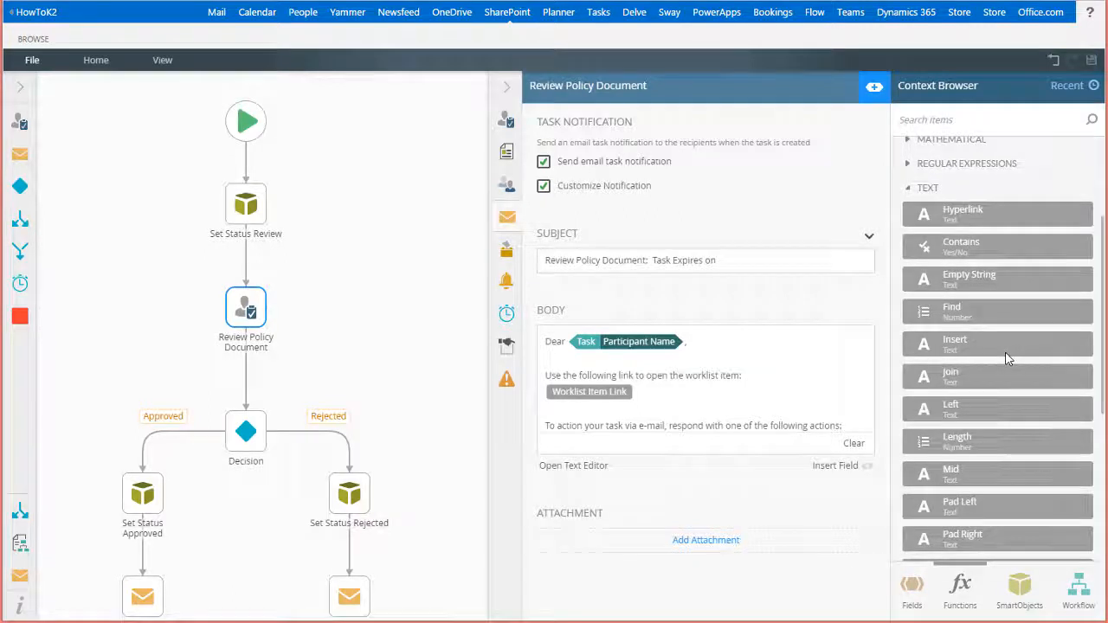
pyautogui.scroll(-3)
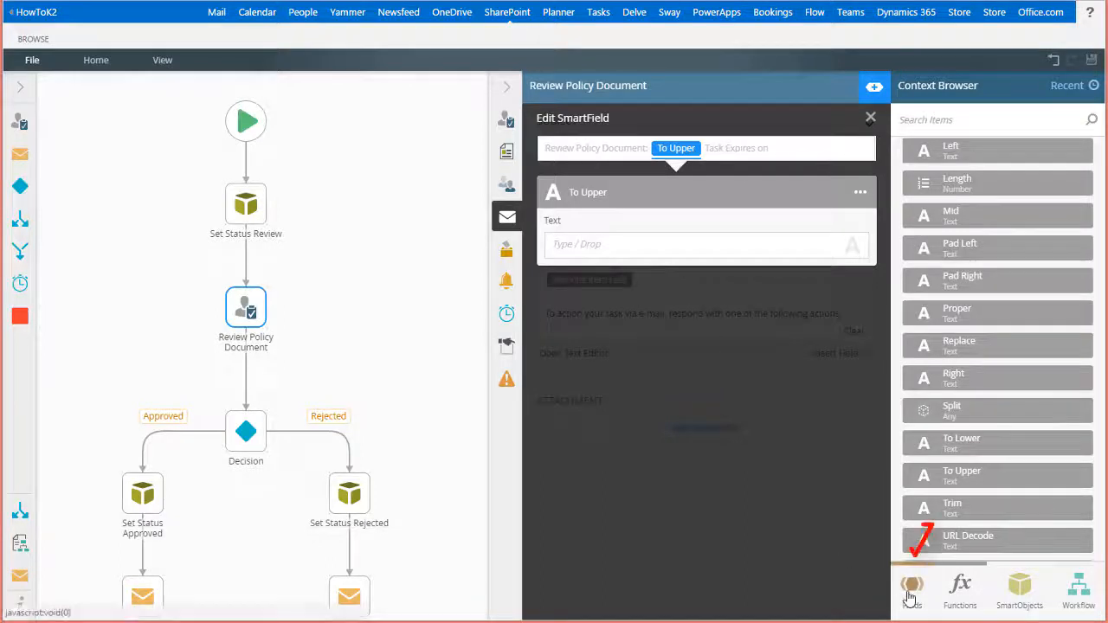
# - Feed Policy Documents Title into To Upper and name it Document Title To Upper
pyautogui.click(913, 585)
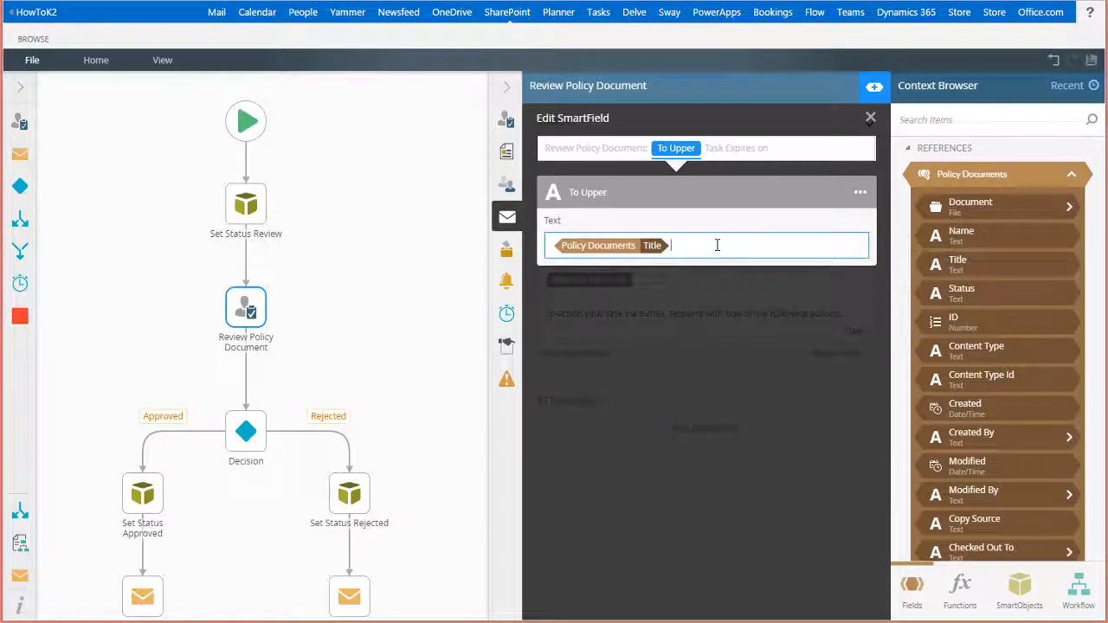
pyautogui.moveTo(651, 232)
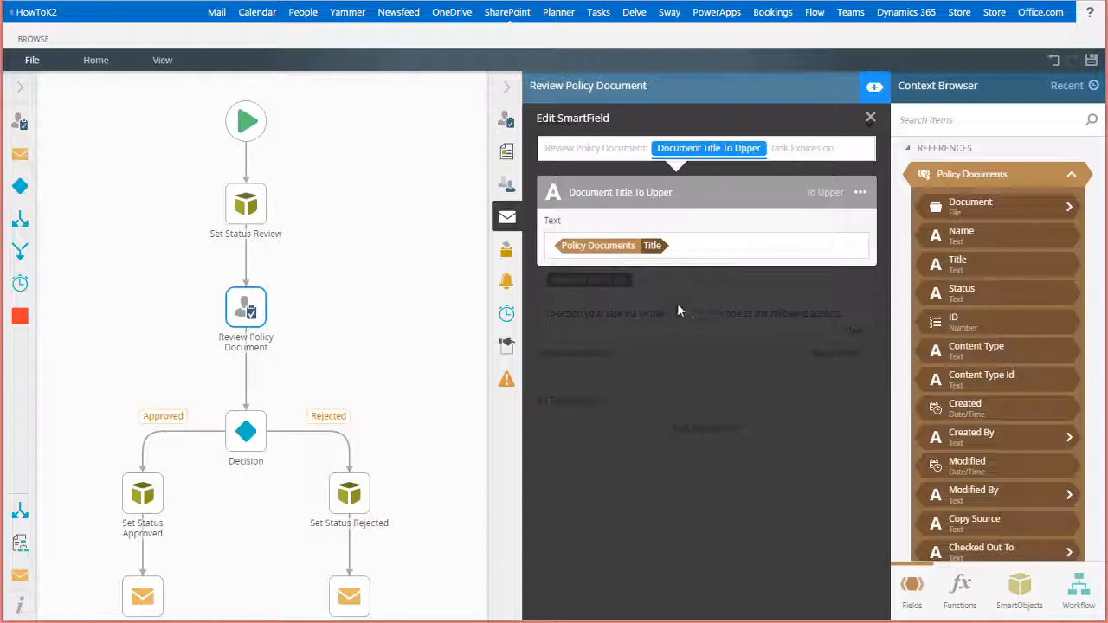
pyautogui.moveTo(706, 293)
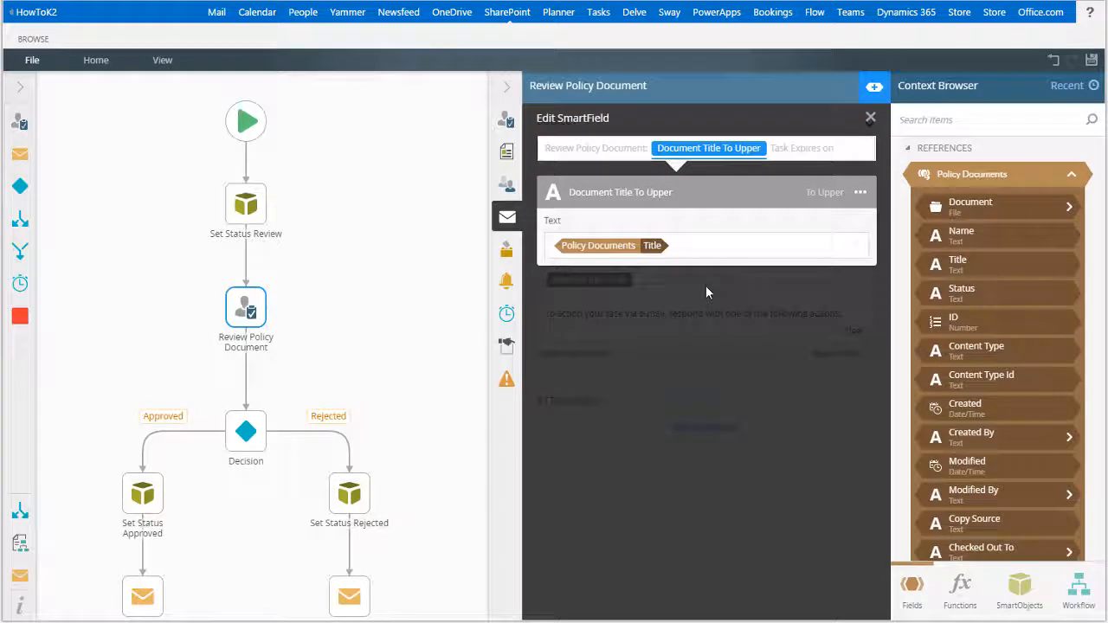
pyautogui.click(869, 118)
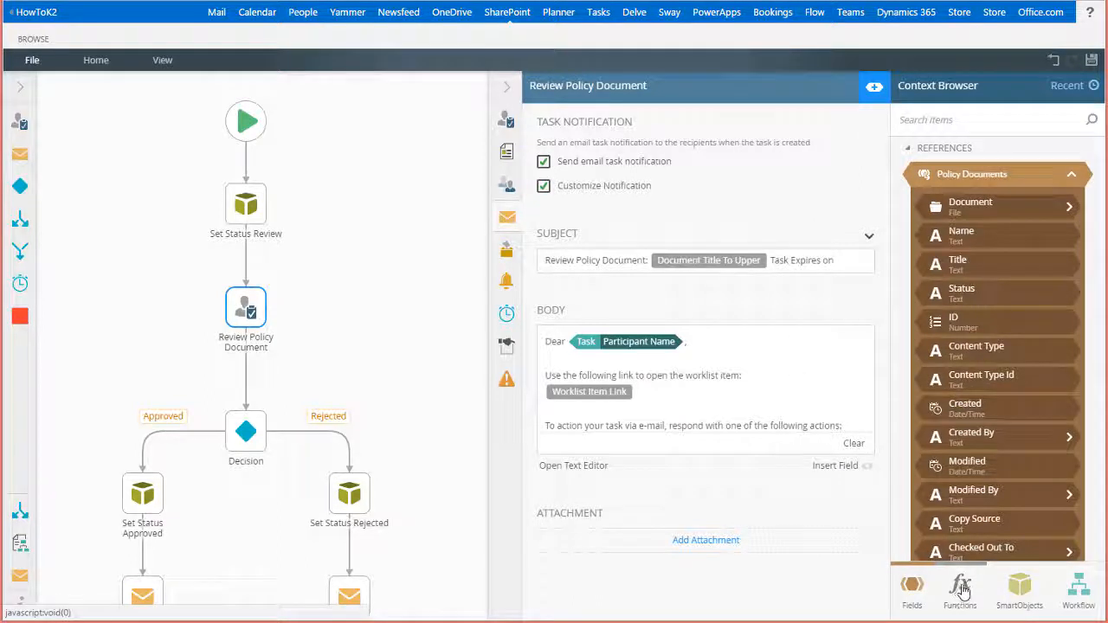
# - Show the Functions list again to reach the Date and Time functions
pyautogui.click(959, 592)
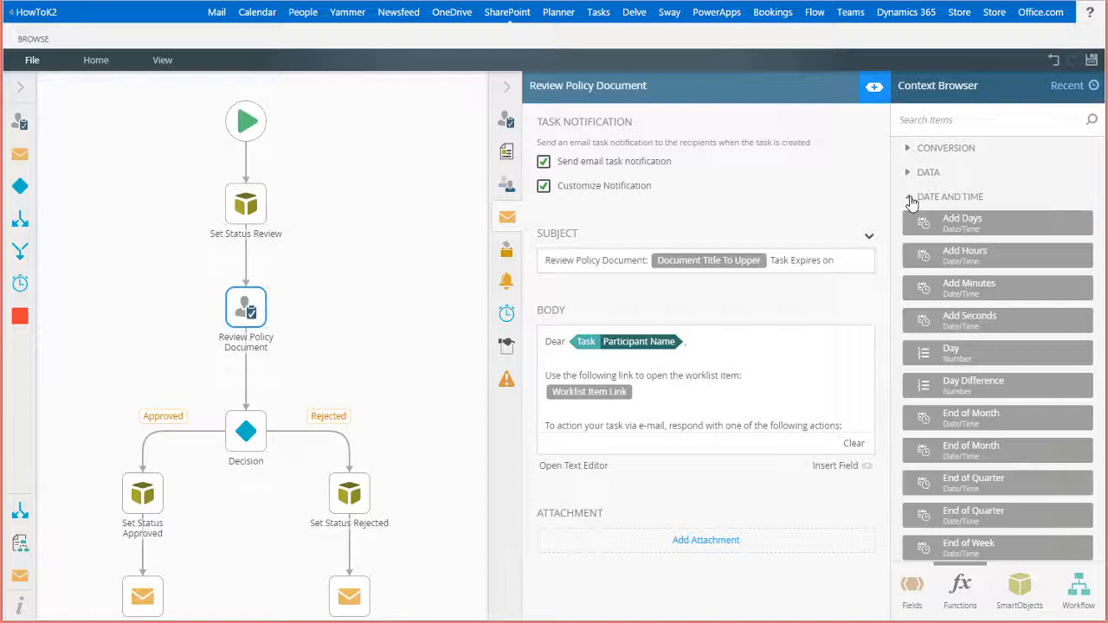
pyautogui.moveTo(1058, 177)
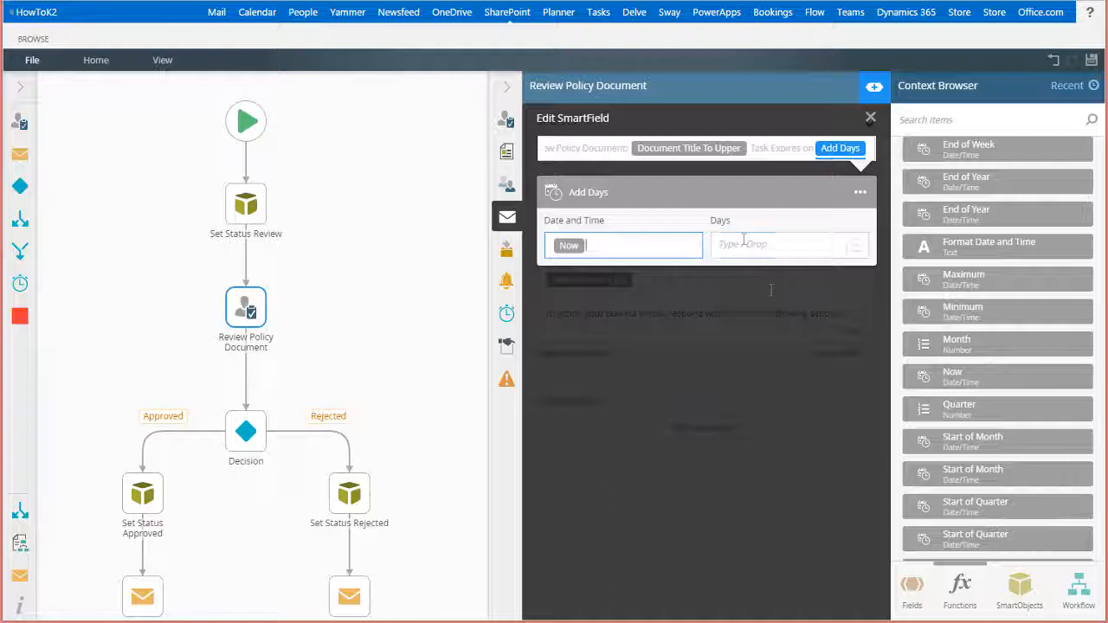
# - Set Add Days to add 7 days to Now and rename it Add 7 Days from Now
pyautogui.write('7')
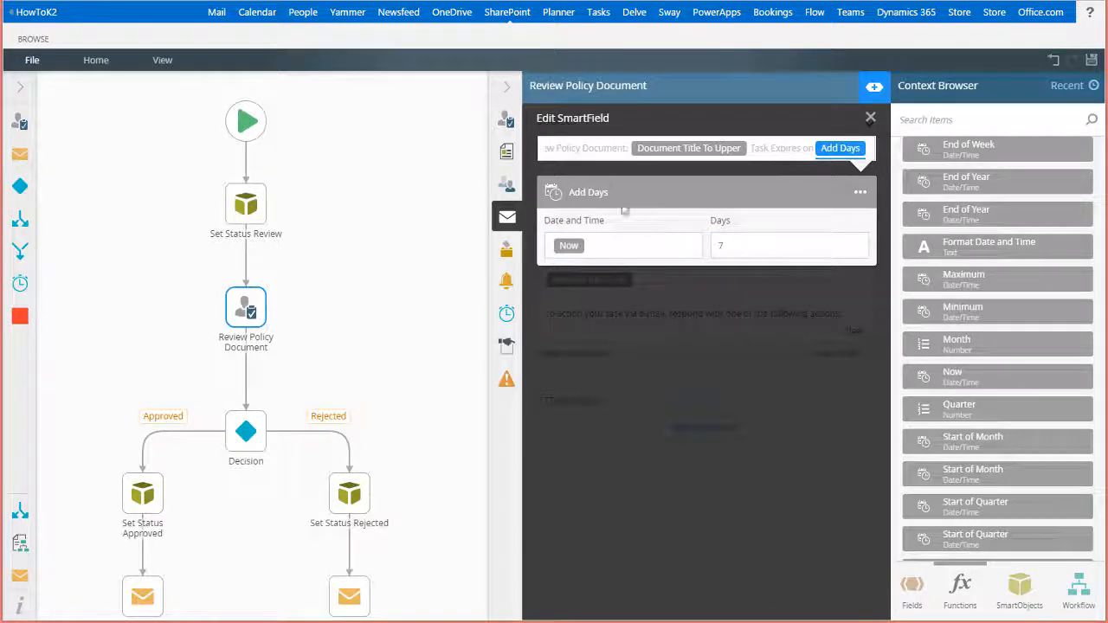
pyautogui.doubleClick(589, 191)
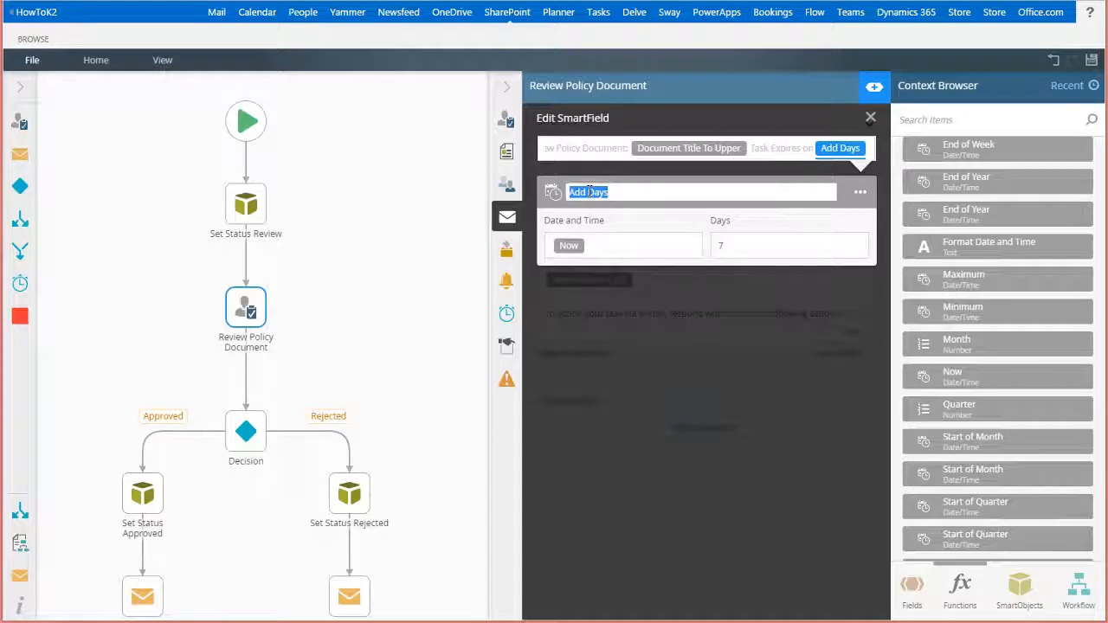
pyautogui.write('Add 7 Days from Now')
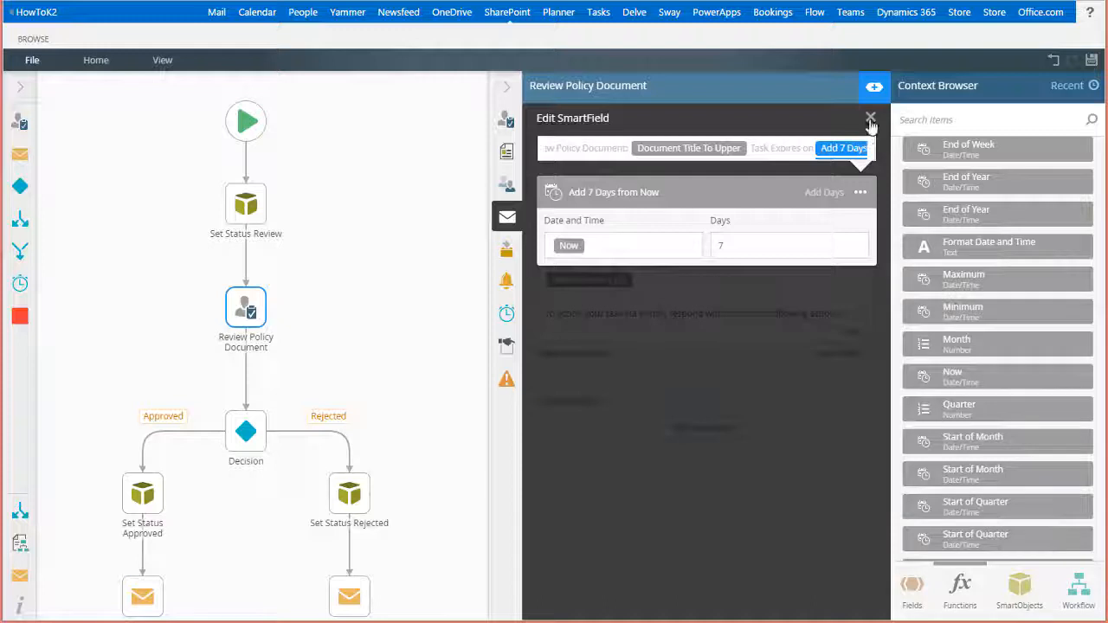
# - Close the SmartField editor so the subject shows the finished Add 7 Days date
pyautogui.click(869, 118)
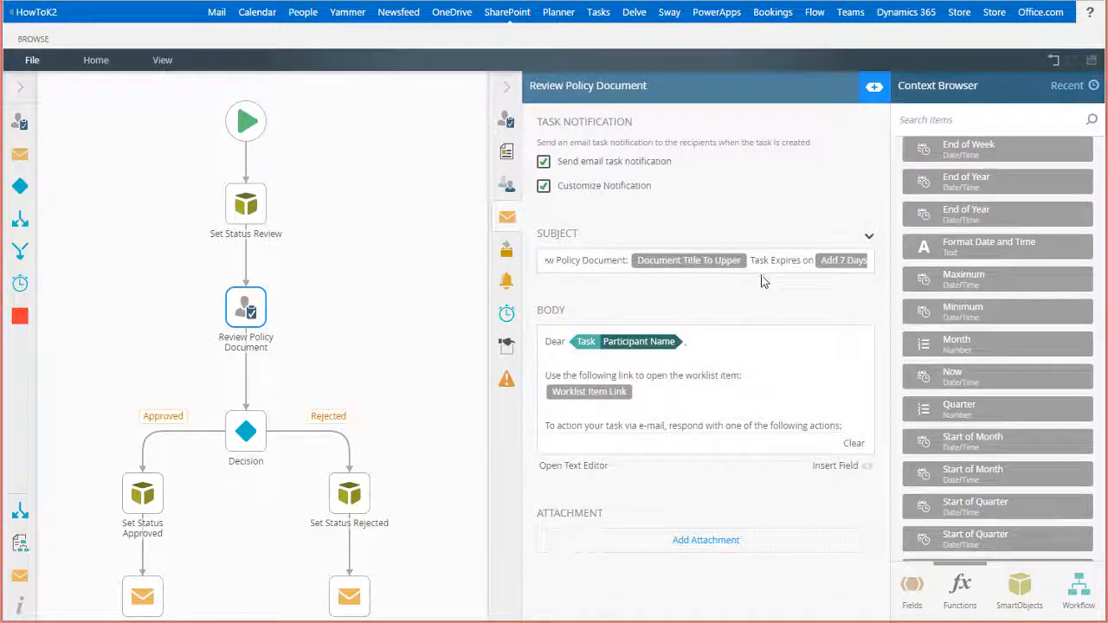
pyautogui.moveTo(786, 297)
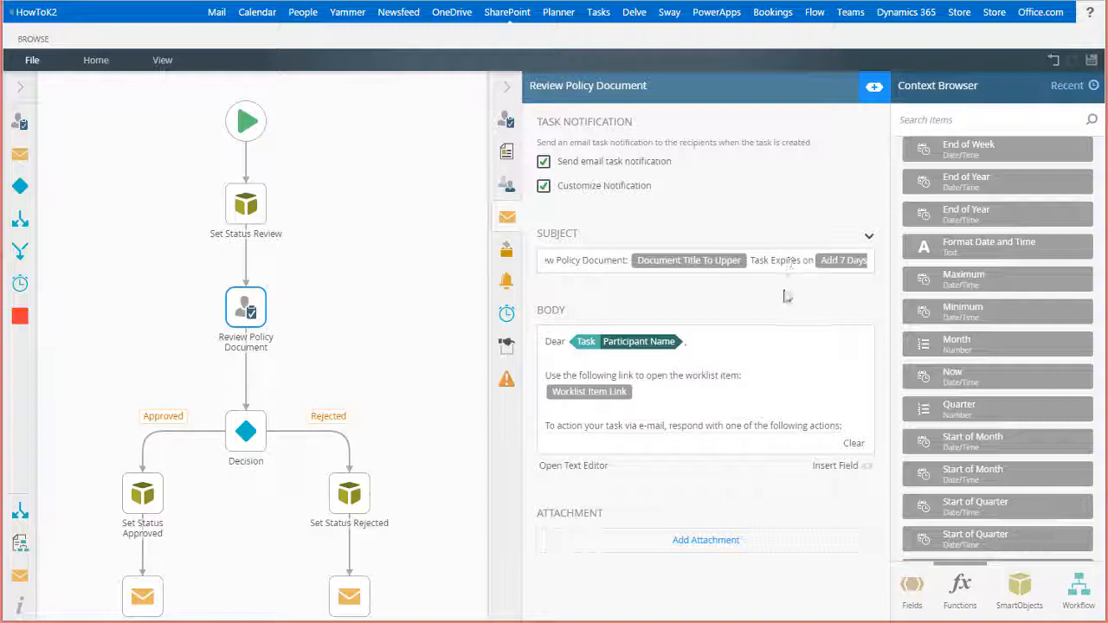
pyautogui.moveTo(786, 296)
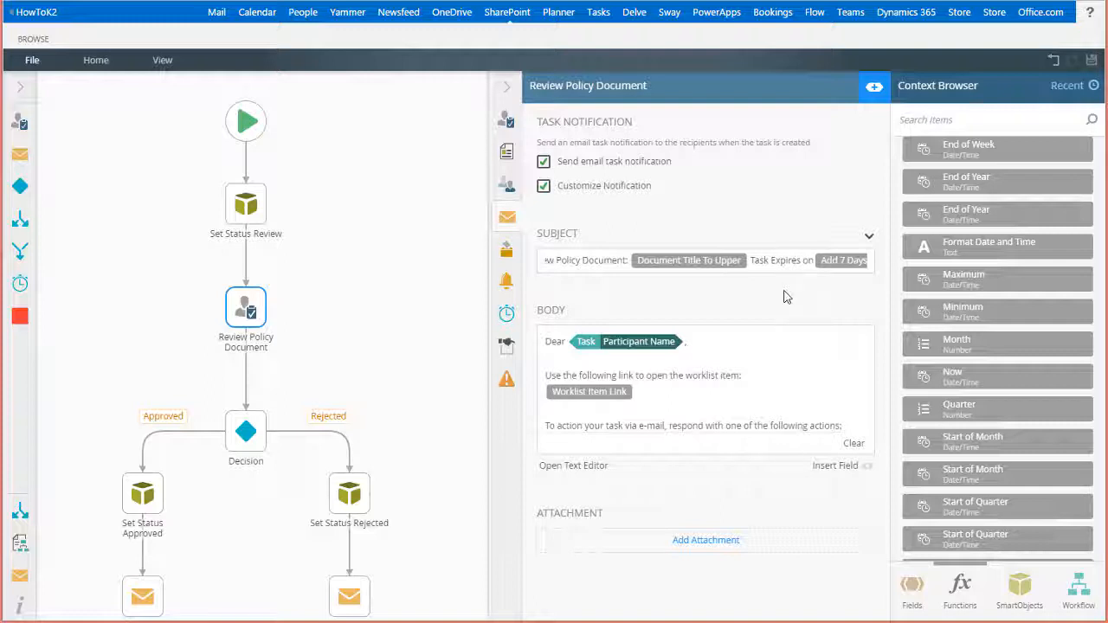